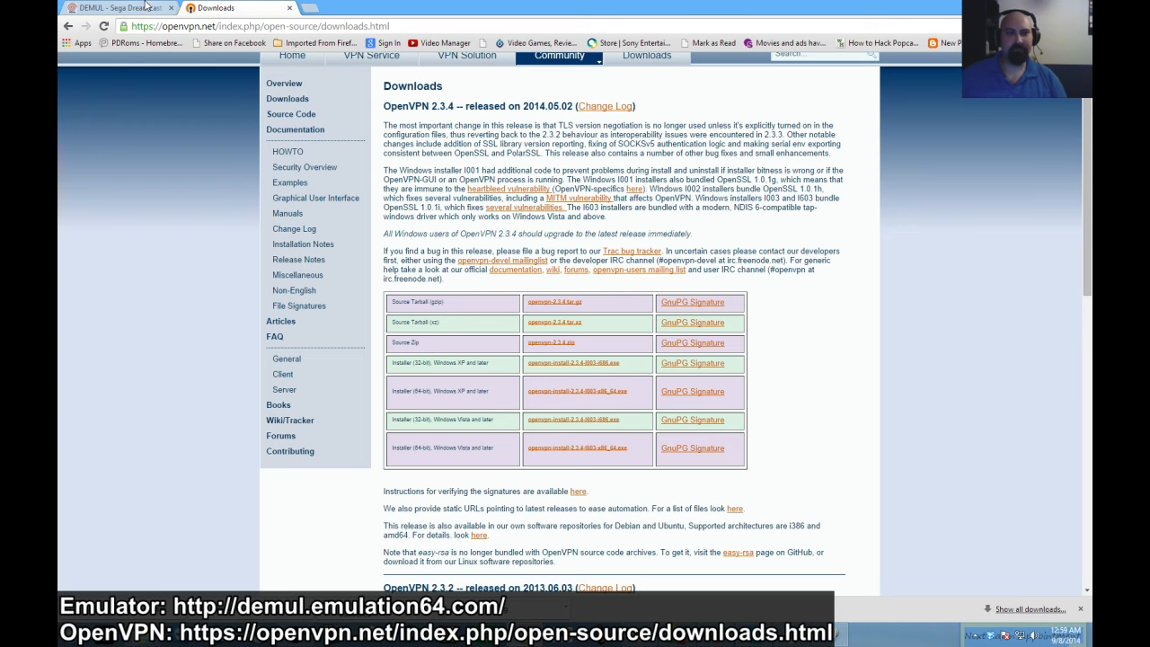
Show the DEMUL - Sega Dreamcast tab with demul.emulation64.com's 0.582 release notes
{"action": "left_click", "coordinate": [117, 8]}
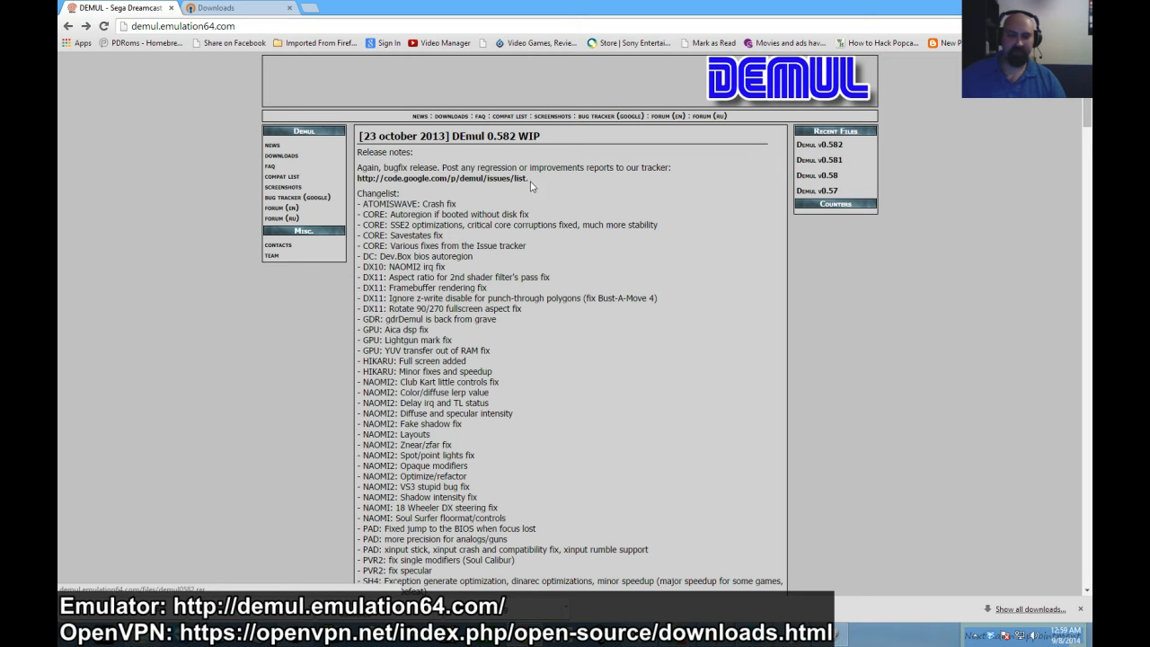
{"action": "mouse_move", "coordinate": [270, 60]}
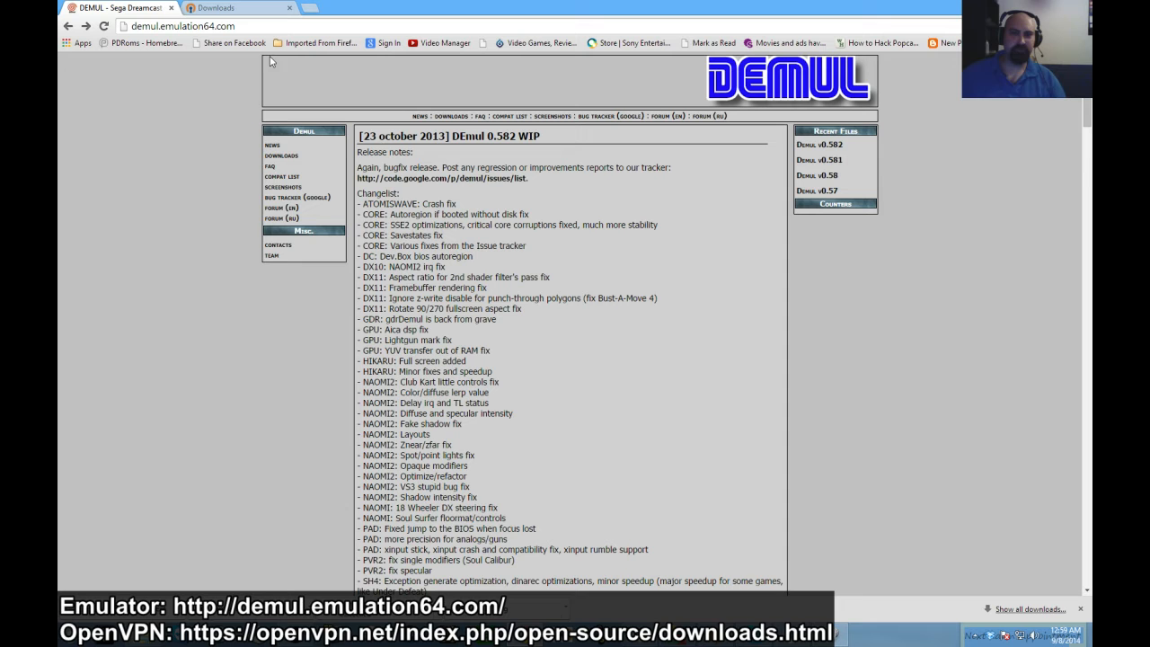
{"action": "mouse_move", "coordinate": [215, 131]}
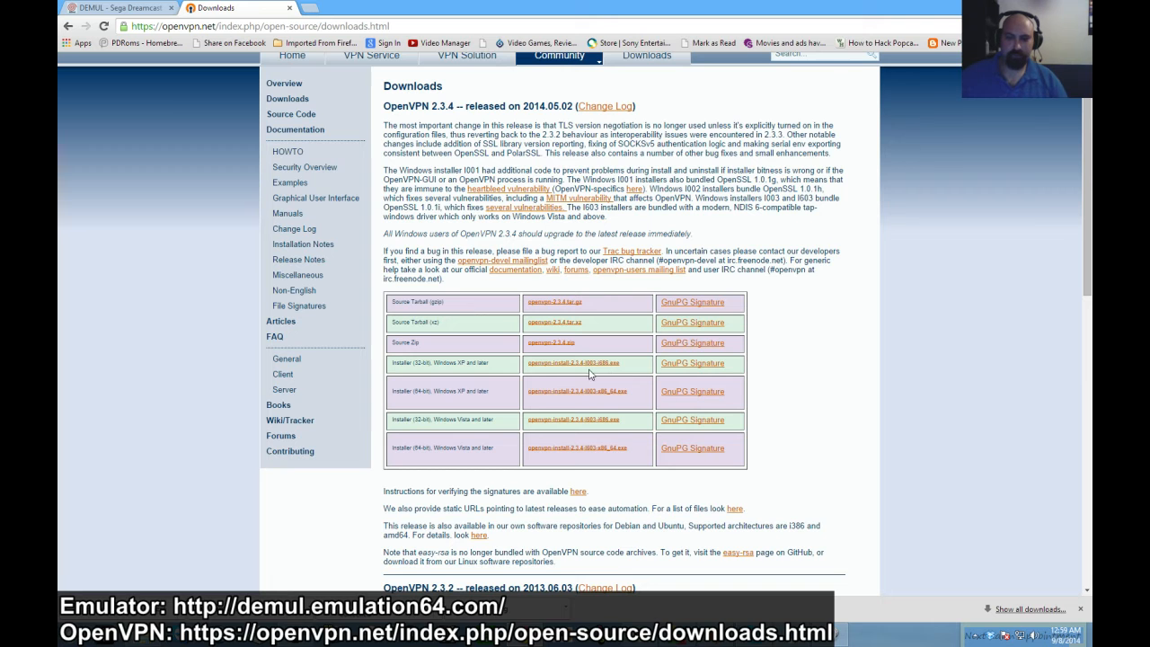
{"action": "mouse_move", "coordinate": [537, 414]}
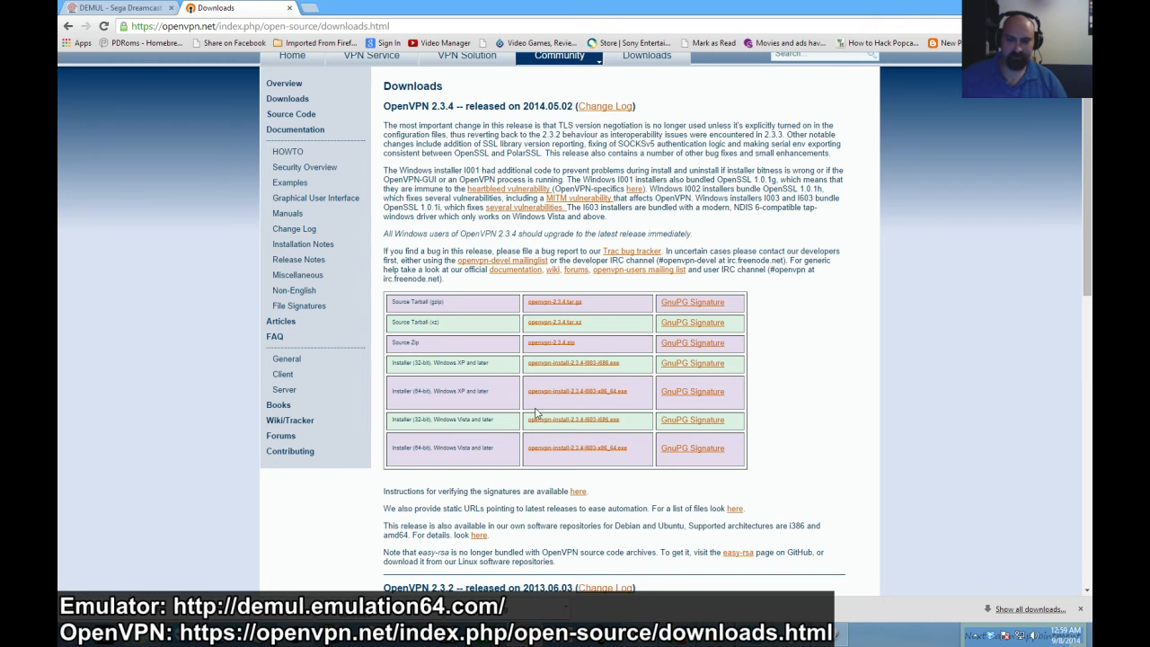
{"action": "mouse_move", "coordinate": [619, 431]}
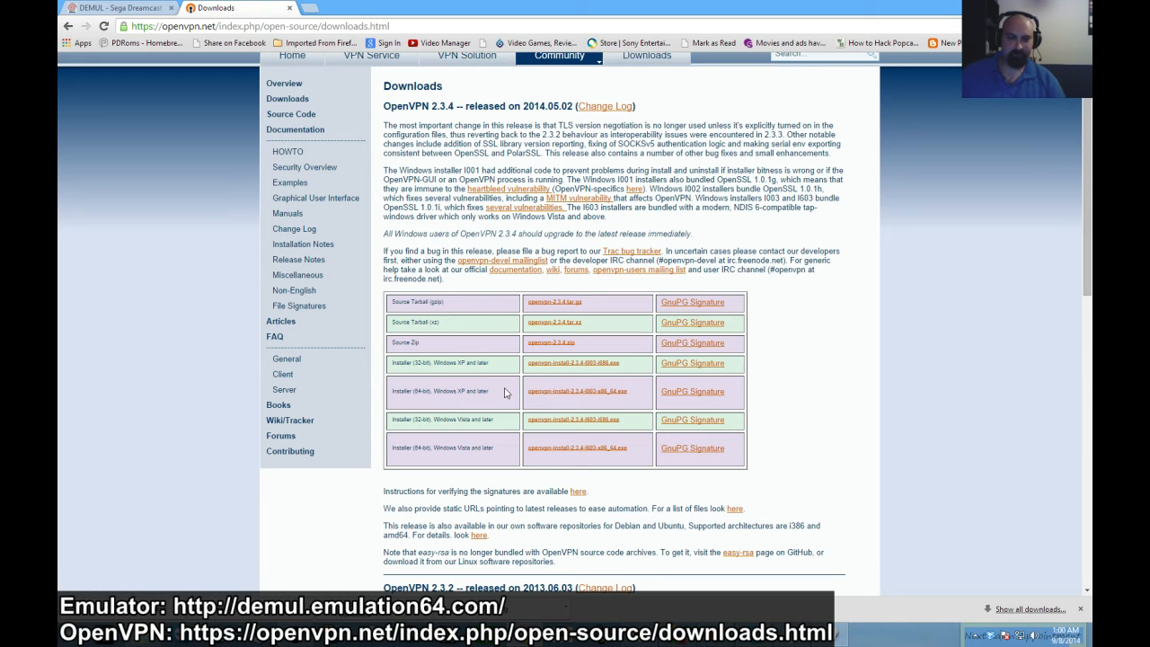
{"action": "mouse_move", "coordinate": [429, 390]}
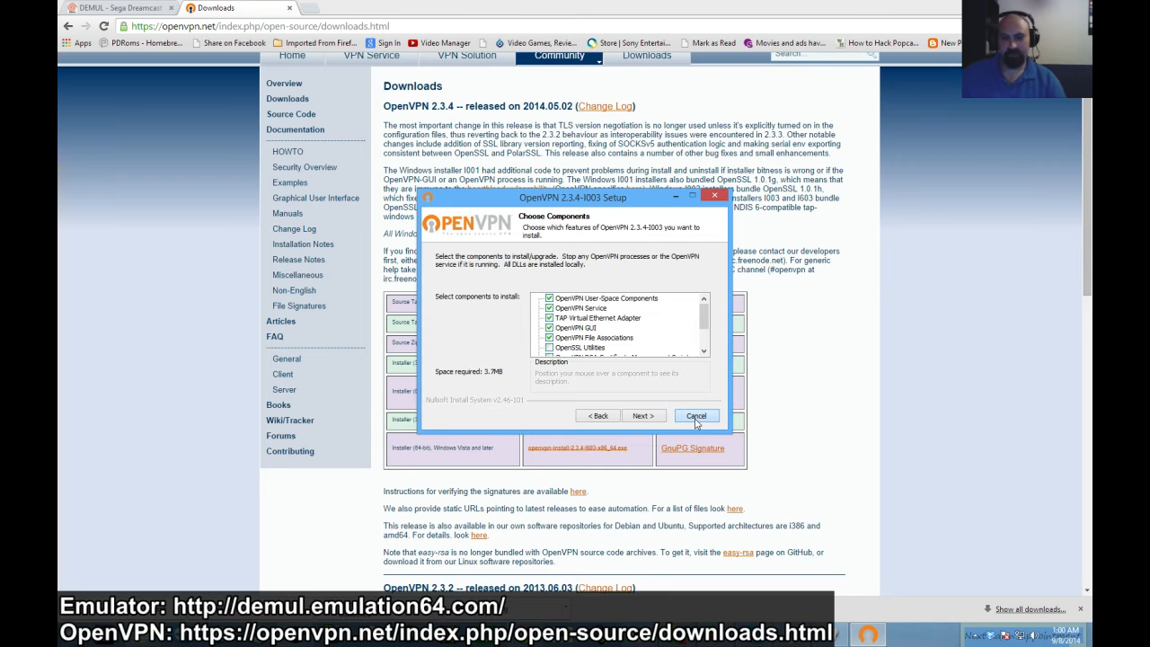
Cancel the OpenVPN 2.3.4-I003 Setup and confirm quitting with Yes
{"action": "left_click", "coordinate": [697, 415]}
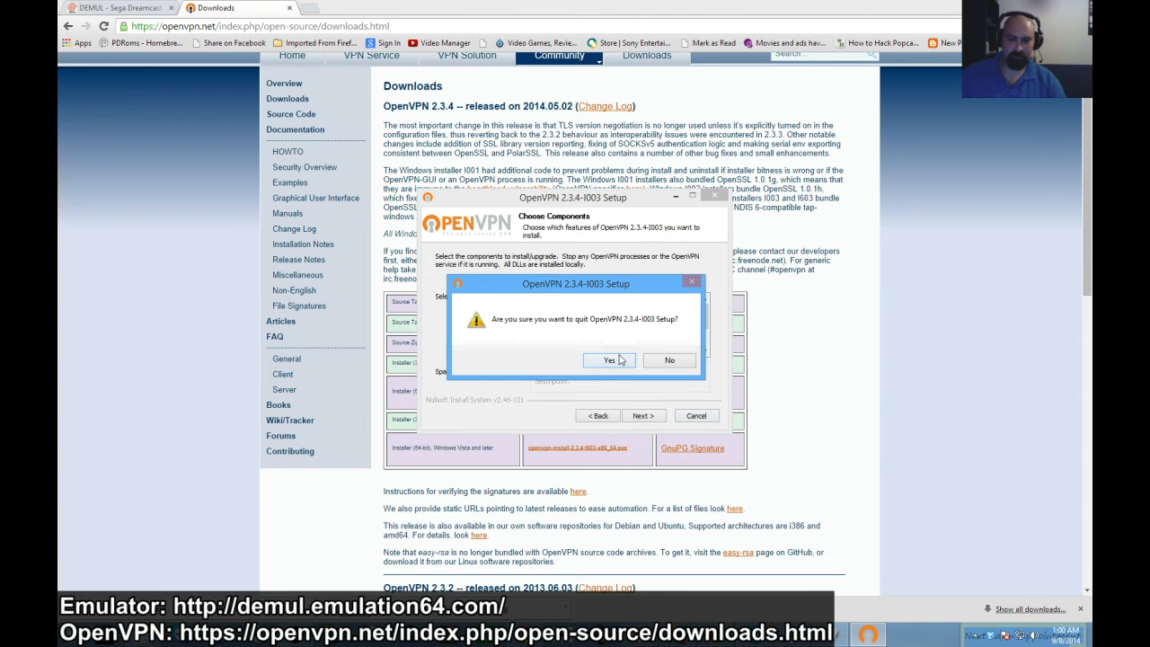
{"action": "left_click", "coordinate": [604, 361]}
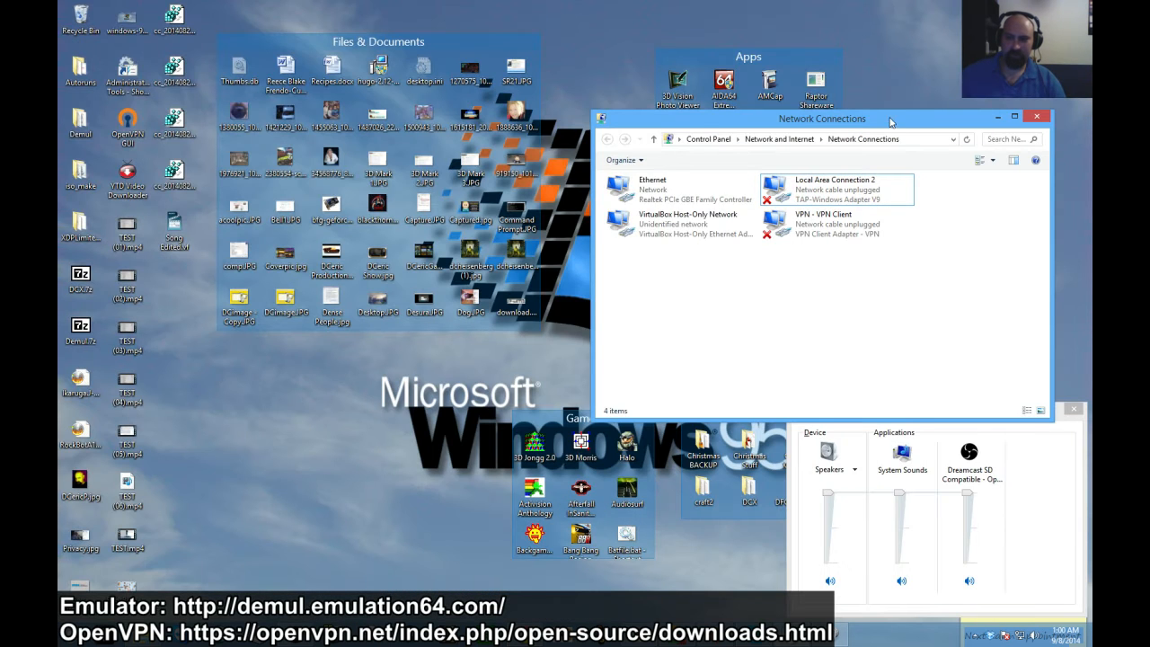
Bridge Ethernet with Local Area Connection 2 (TAP adapter) into a Network Bridge
{"action": "left_click", "coordinate": [805, 186]}
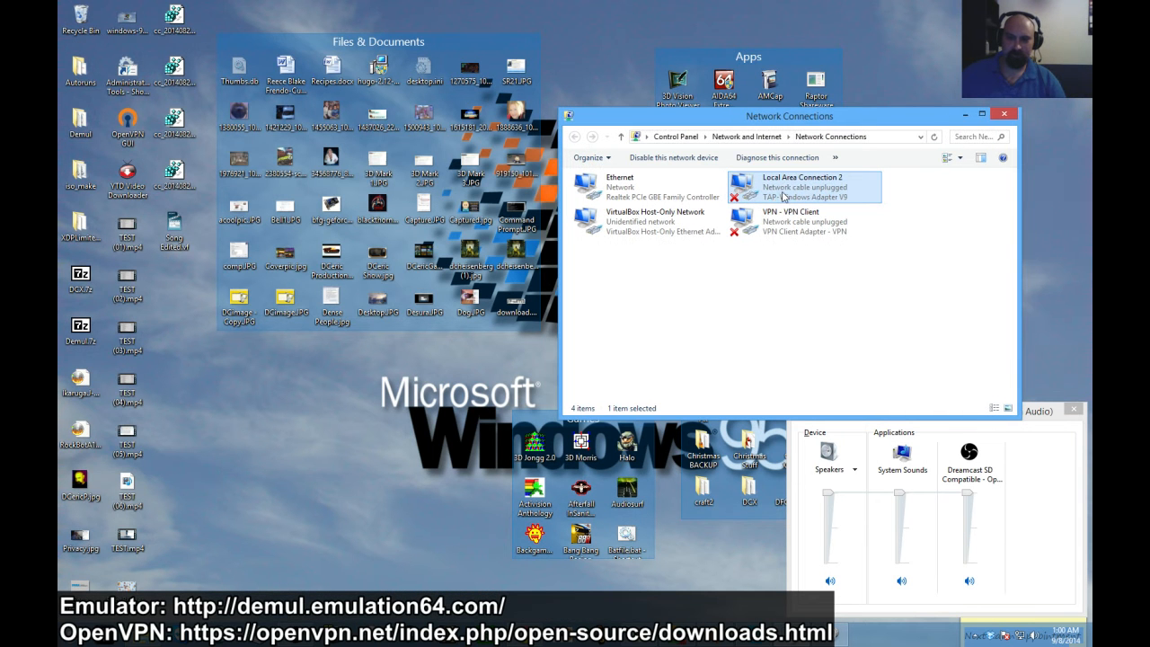
{"action": "mouse_move", "coordinate": [782, 196]}
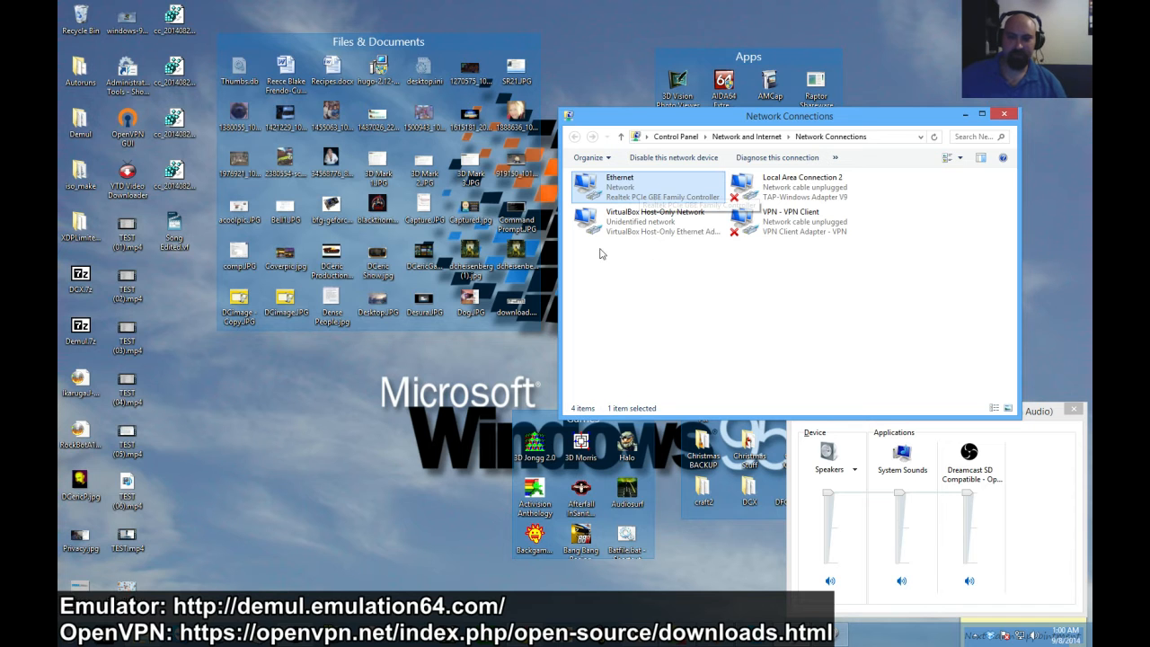
{"action": "mouse_move", "coordinate": [803, 187]}
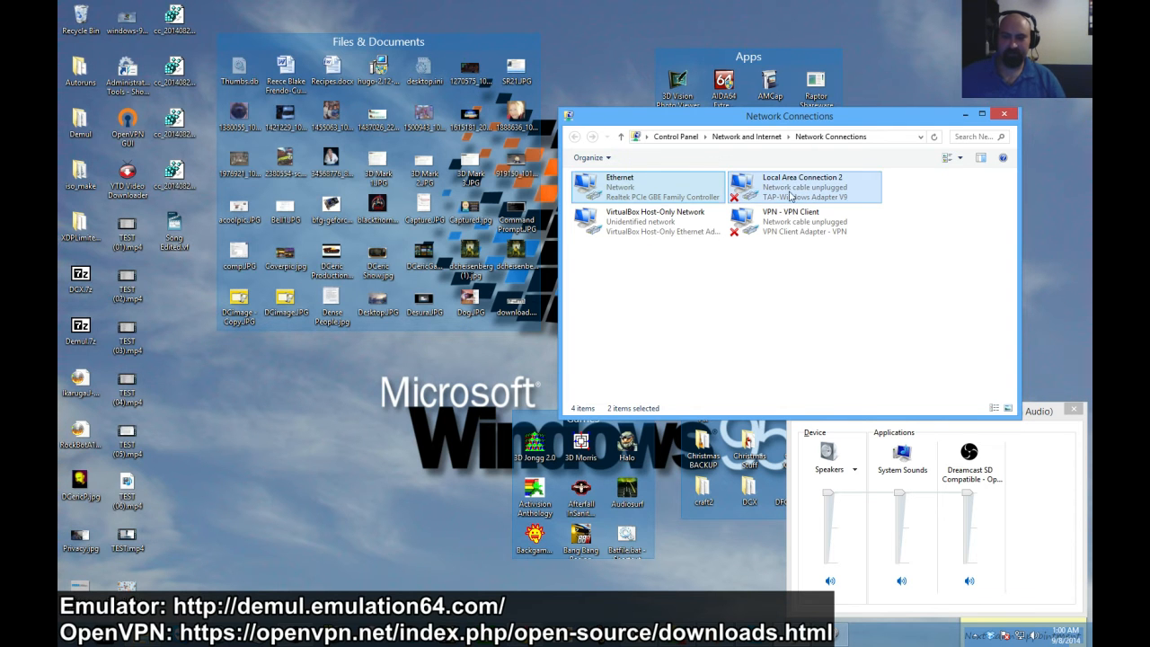
{"action": "mouse_move", "coordinate": [800, 187]}
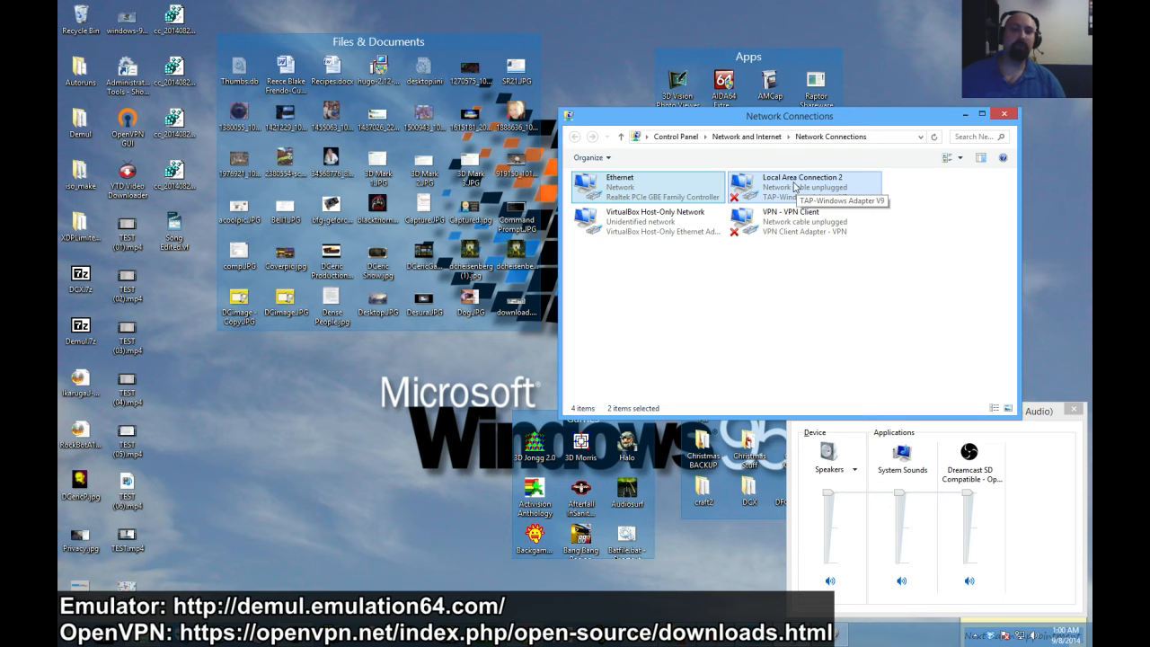
{"action": "right_click", "coordinate": [802, 187]}
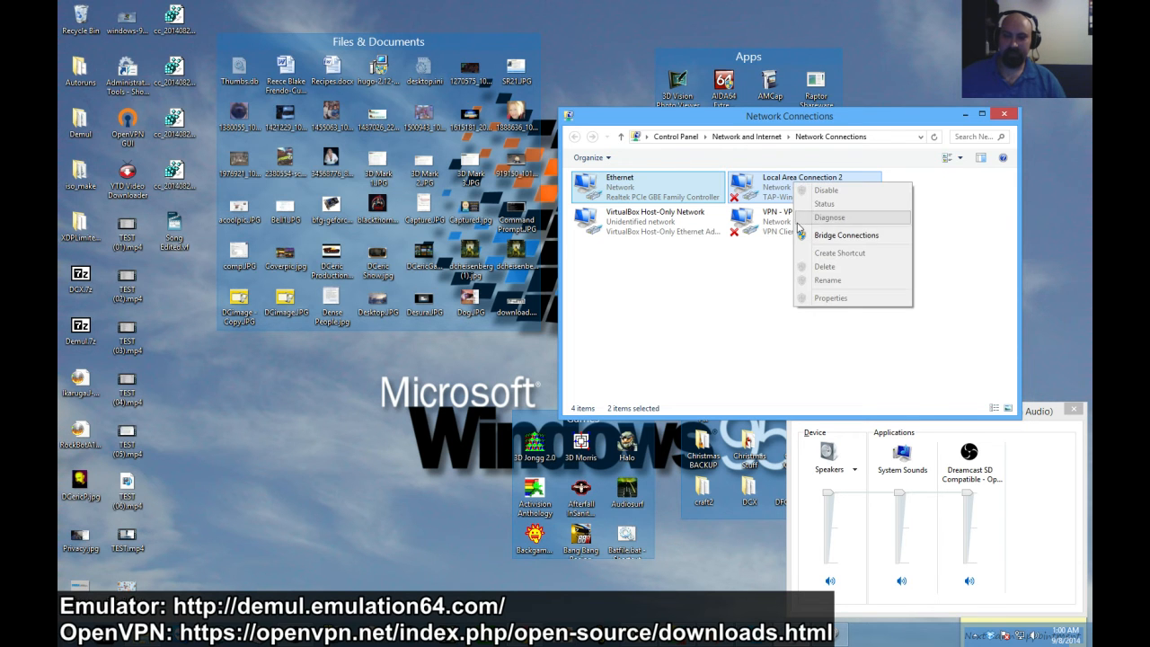
{"action": "left_click", "coordinate": [846, 235]}
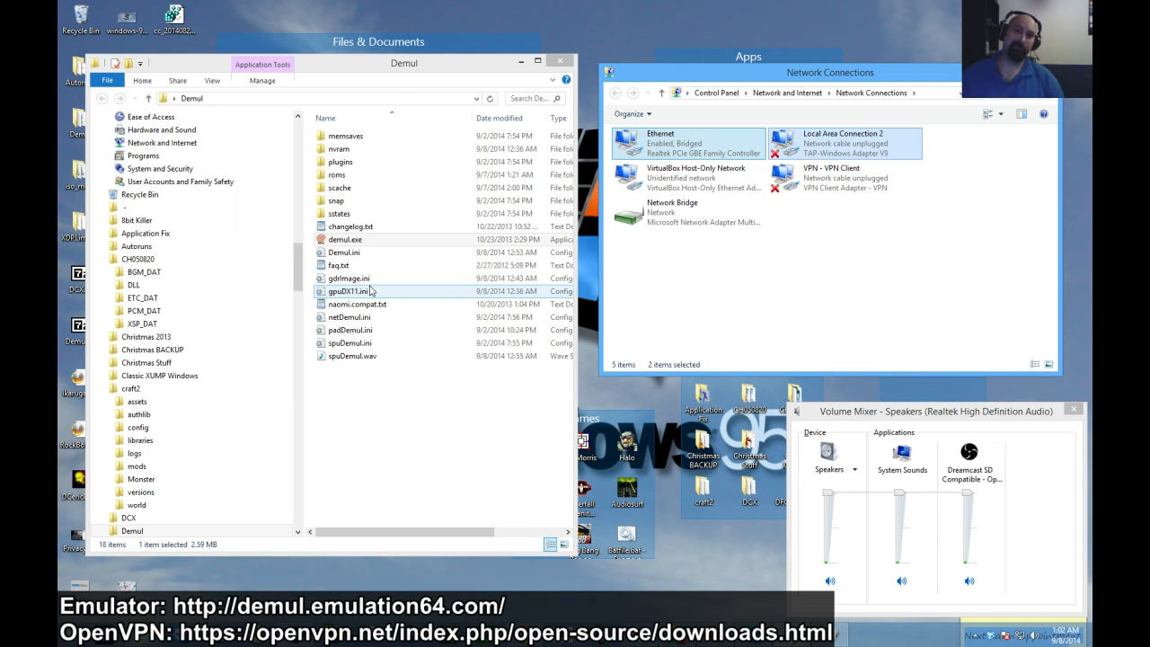
Launch demul.exe from the Demul folder and bring up its File menu
{"action": "left_click", "coordinate": [346, 239]}
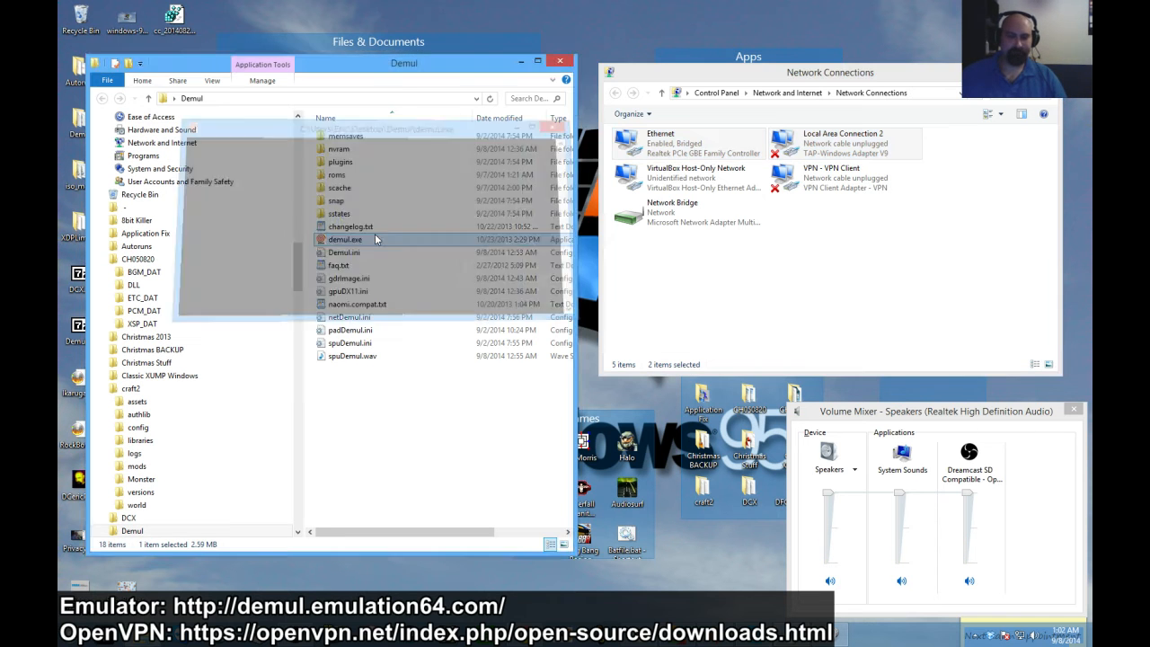
{"action": "double_click", "coordinate": [345, 239]}
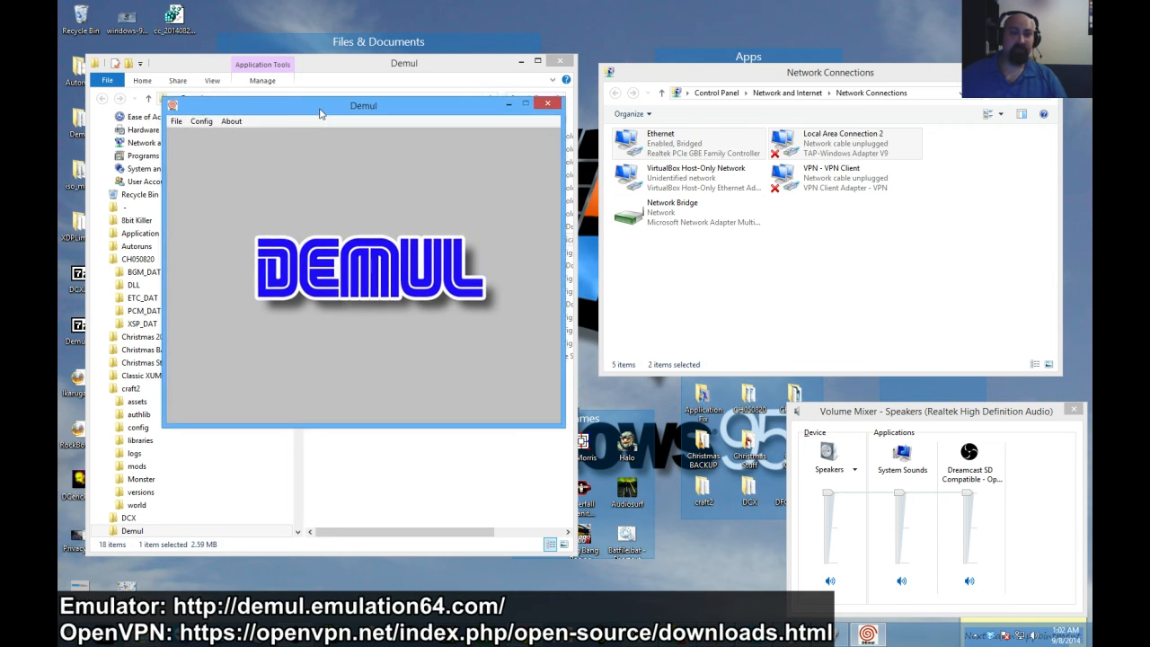
{"action": "left_click", "coordinate": [177, 120]}
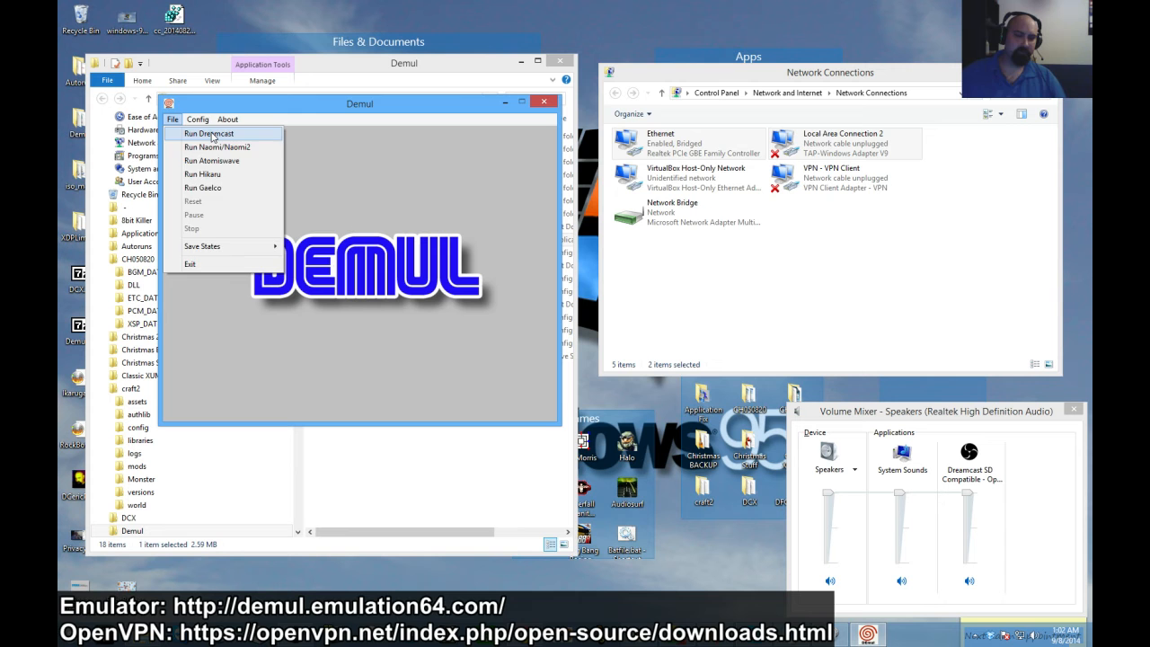
Run Dreamcast from the File menu to boot into XDP Dreams
{"action": "left_click", "coordinate": [209, 133]}
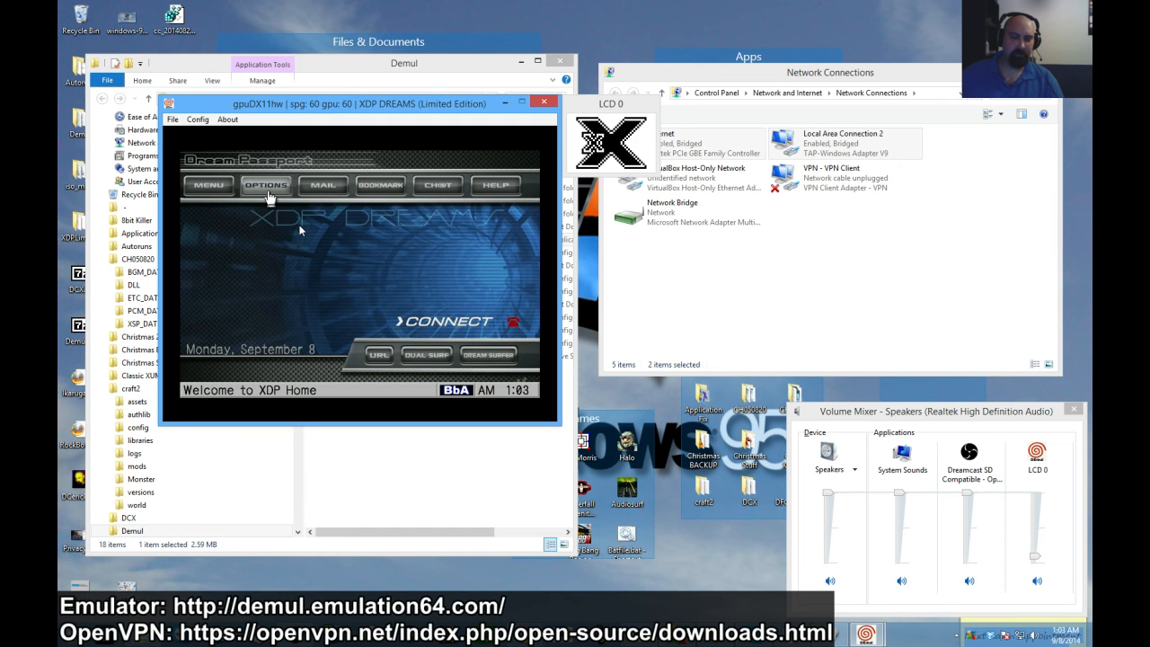
Walk through OPTIONS > NETWORK INFO, keep automatic Primary/Secondary DNS, and save
{"action": "left_click", "coordinate": [266, 185]}
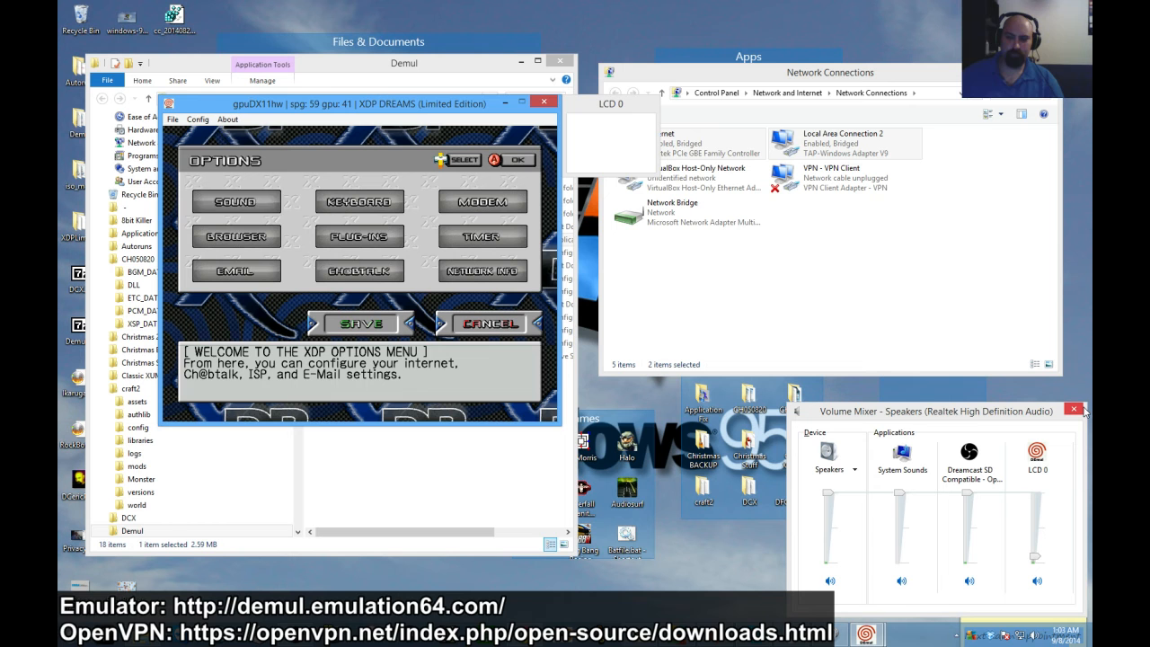
{"action": "left_click", "coordinate": [237, 236]}
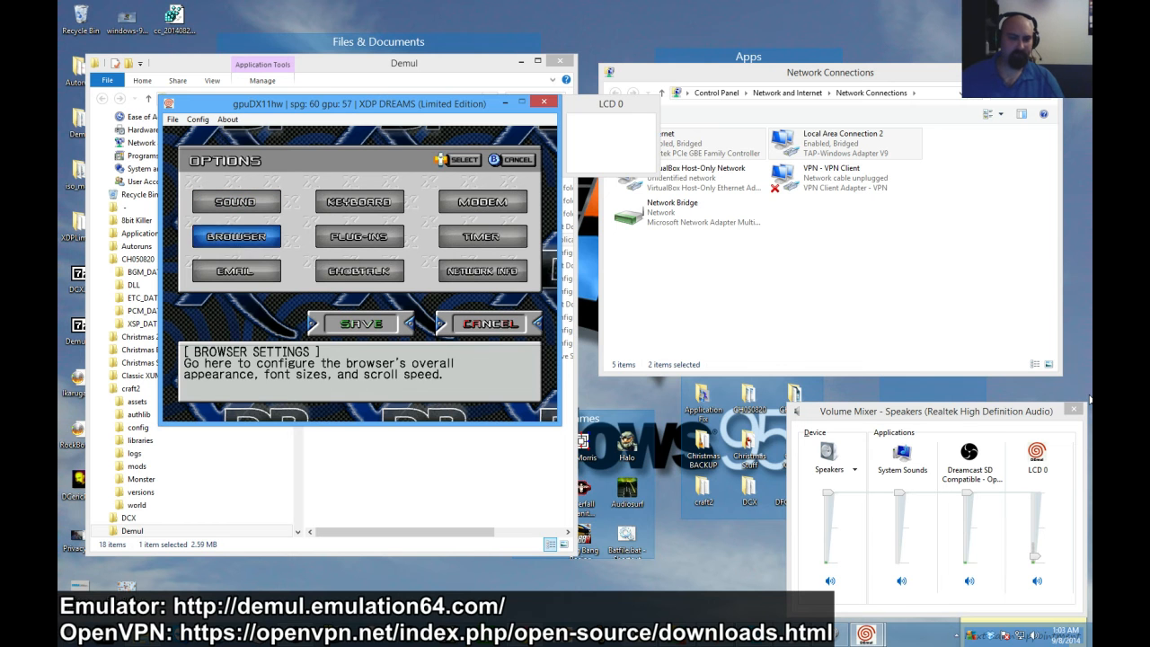
{"action": "left_click", "coordinate": [483, 271]}
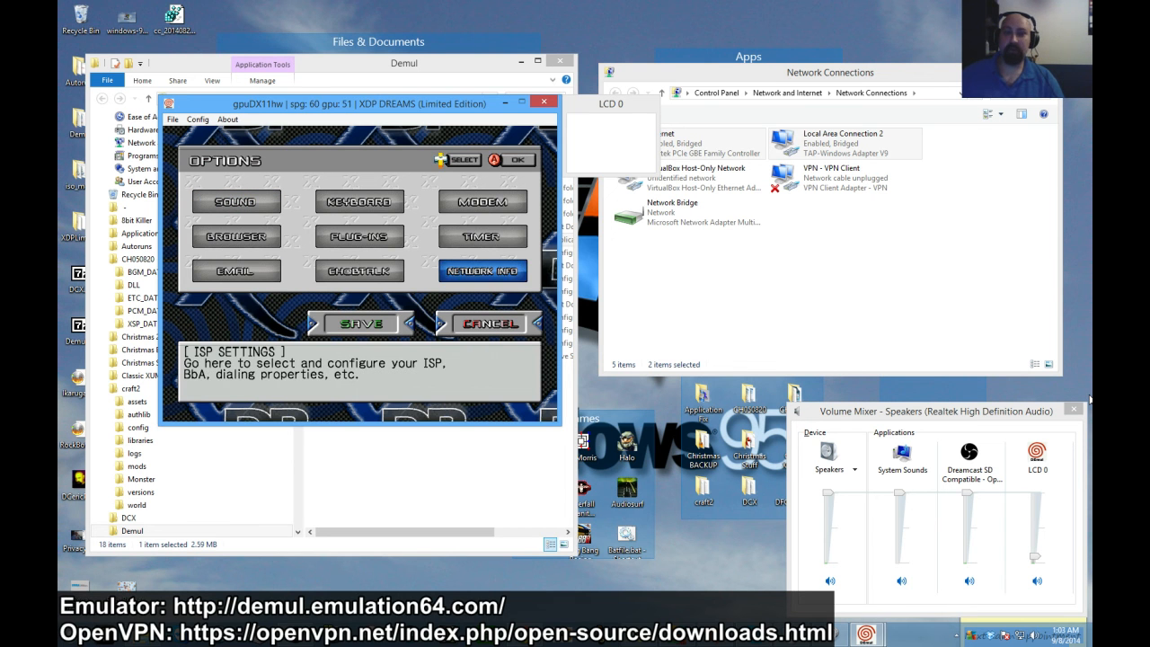
{"action": "left_click", "coordinate": [483, 271]}
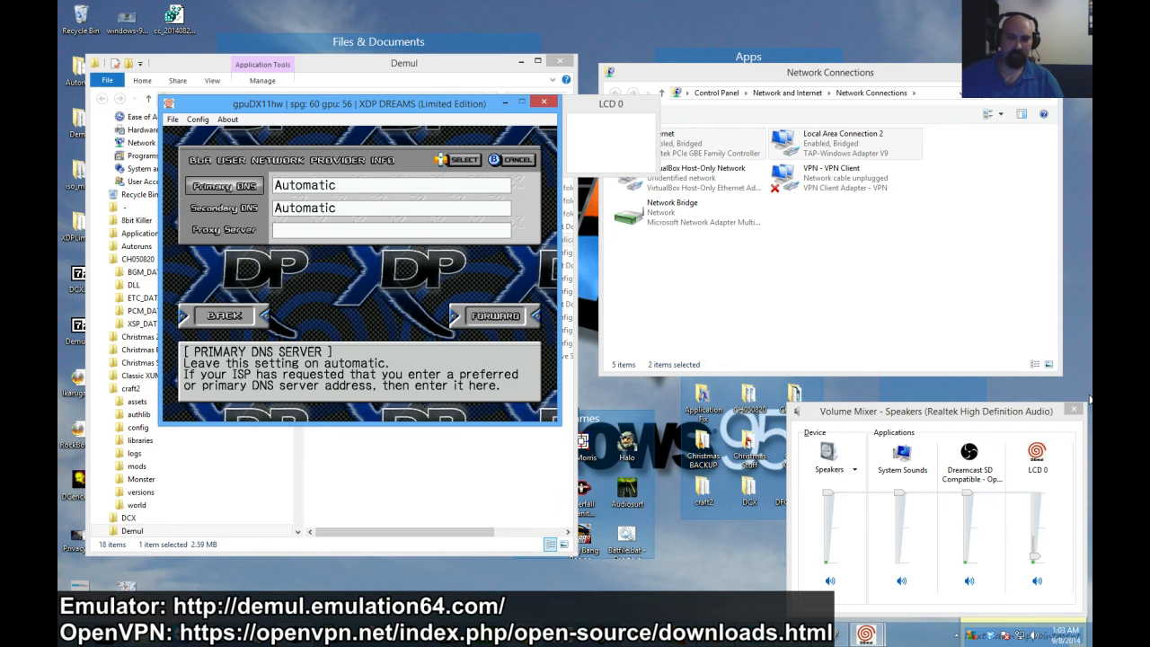
{"action": "left_click", "coordinate": [495, 316]}
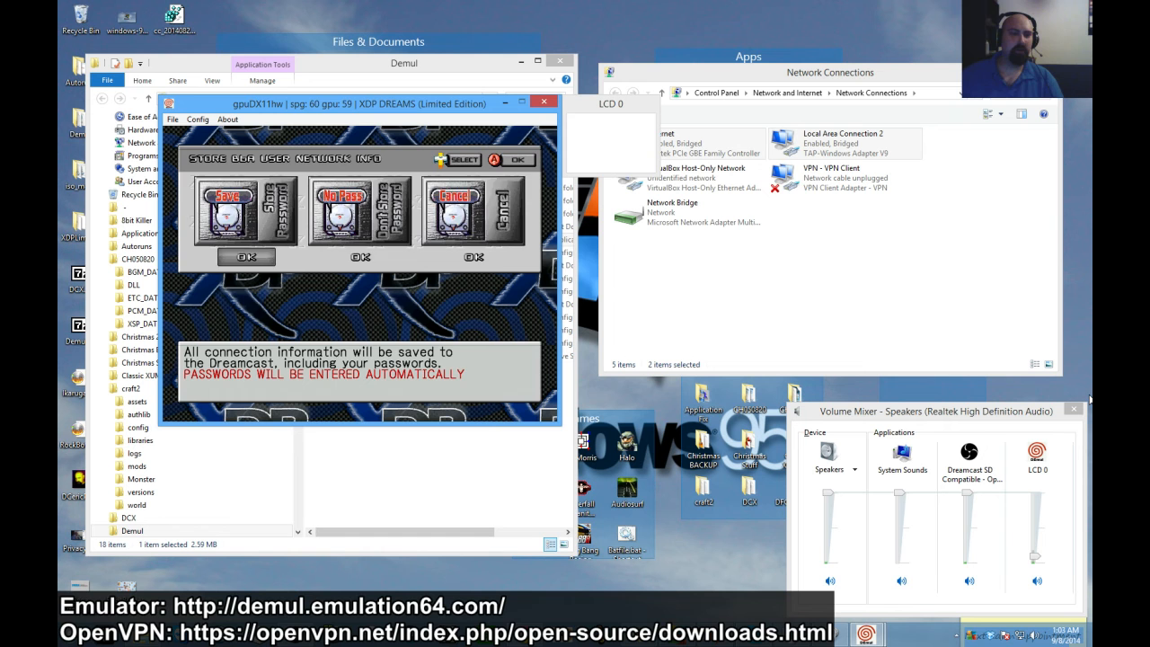
{"action": "left_click", "coordinate": [360, 211]}
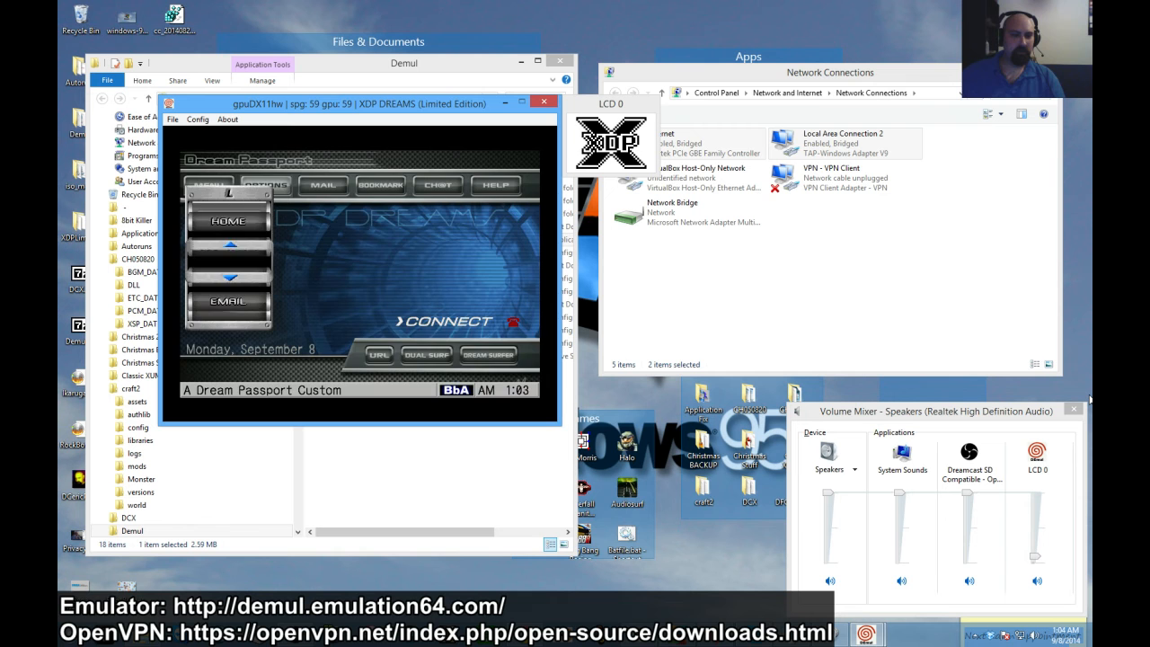
Connect XDP Dreams online, accepting the Broadband Adapter prompt with YES
{"action": "left_click", "coordinate": [381, 184]}
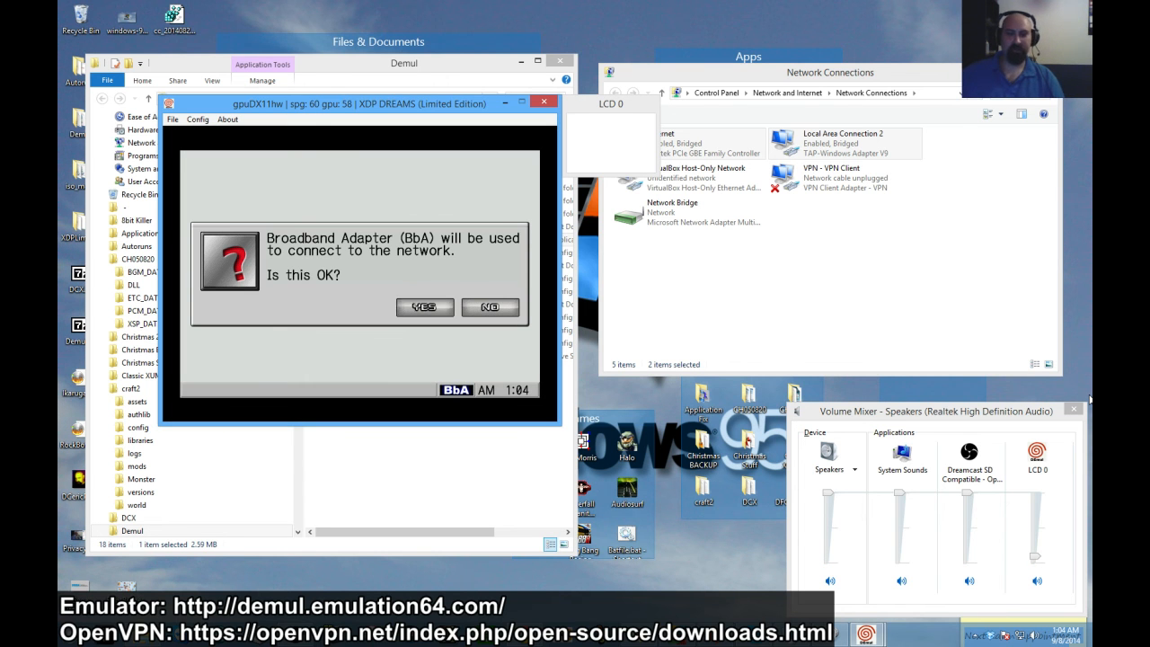
{"action": "left_click", "coordinate": [424, 306]}
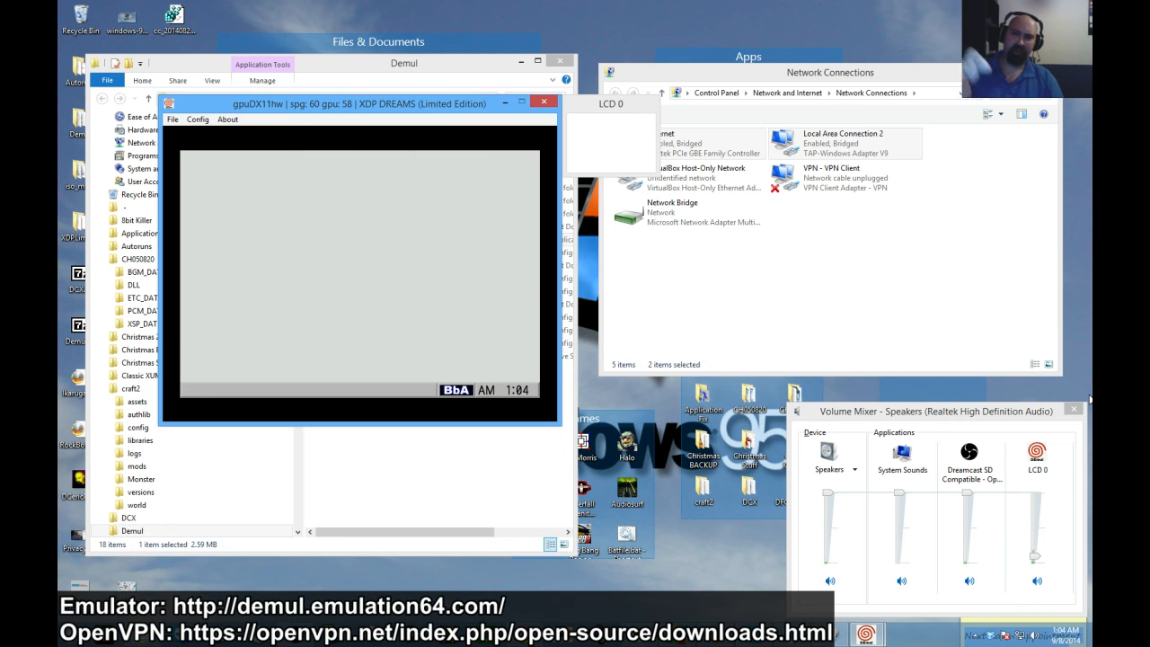